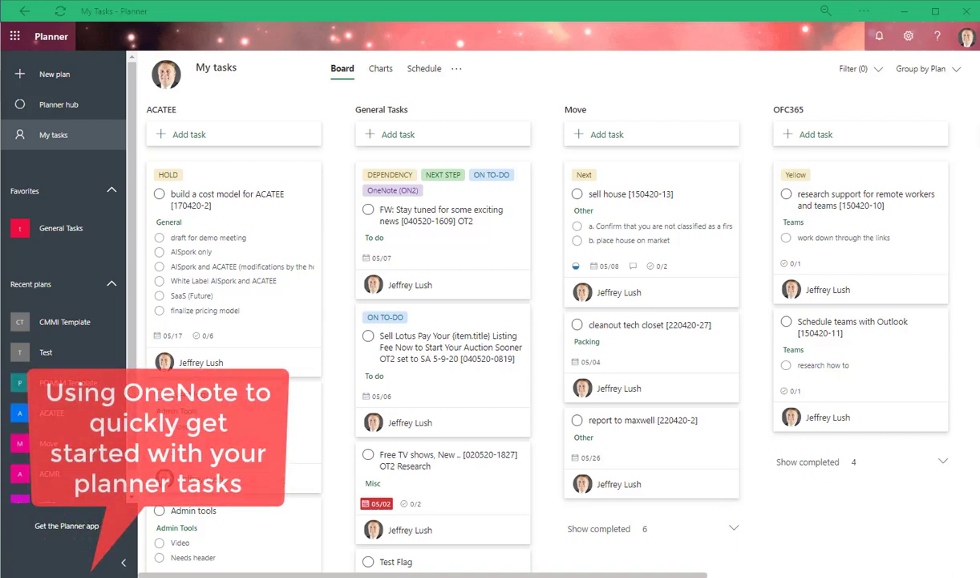
mouse_move(324, 234)
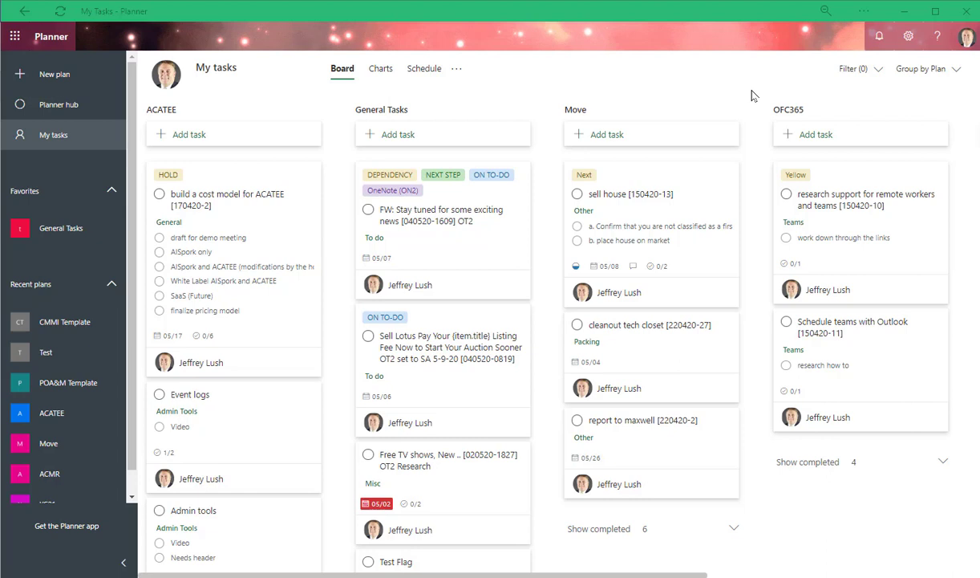
Step: Filter the My tasks board by the keyword 170420-1
click(852, 68)
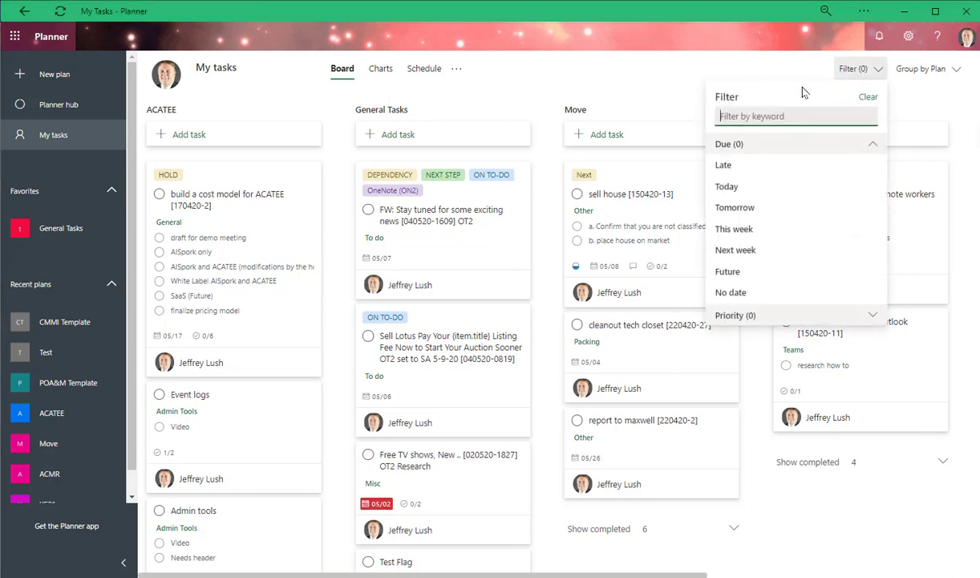
text(170420-1)
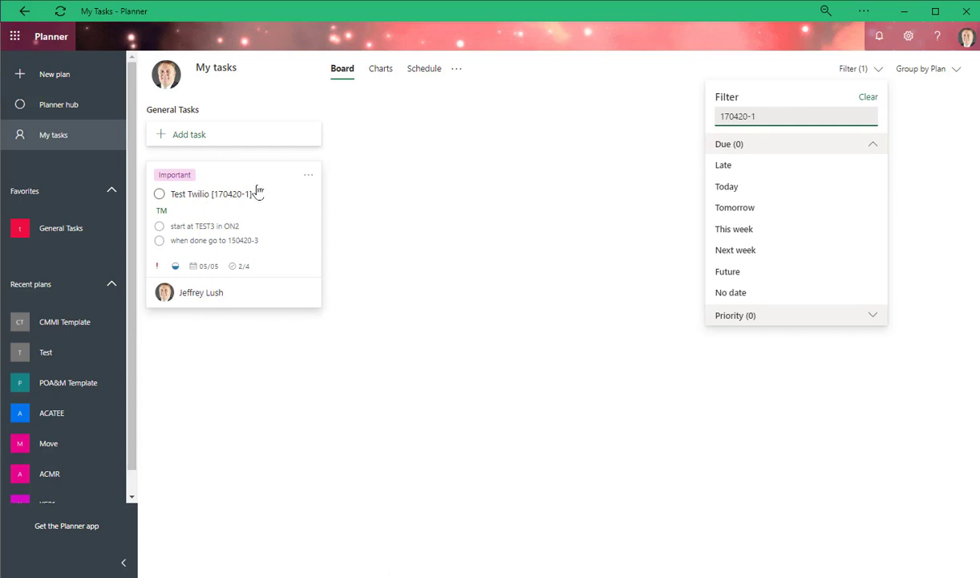
Step: Bring up the Test Twilio [170420-1] task's details, notes and checklist
click(189, 192)
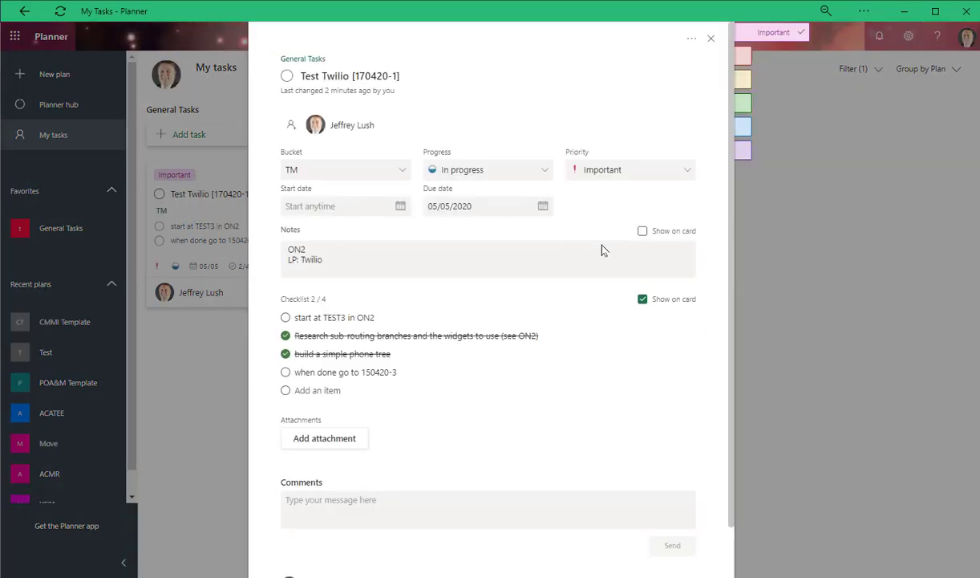
mouse_move(531, 276)
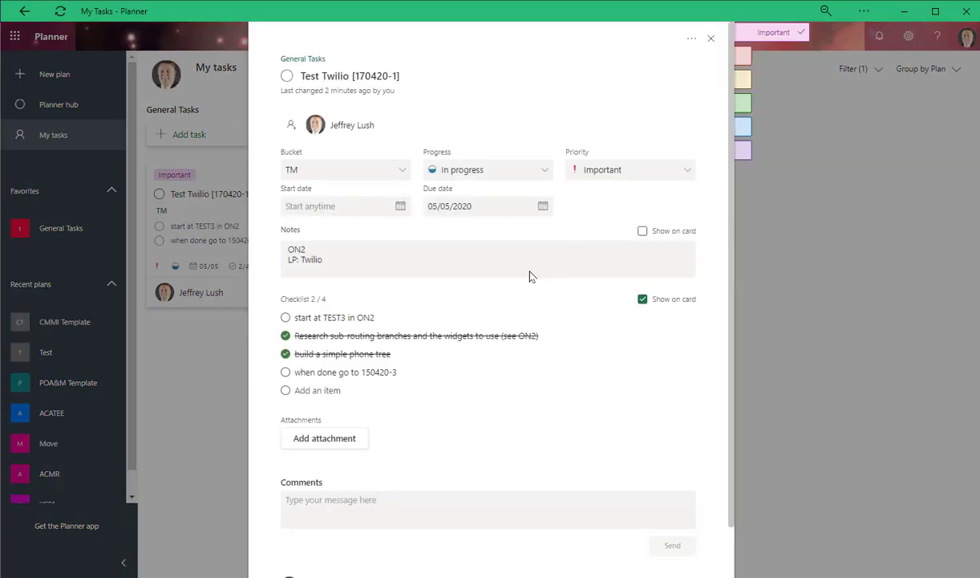
mouse_move(359, 266)
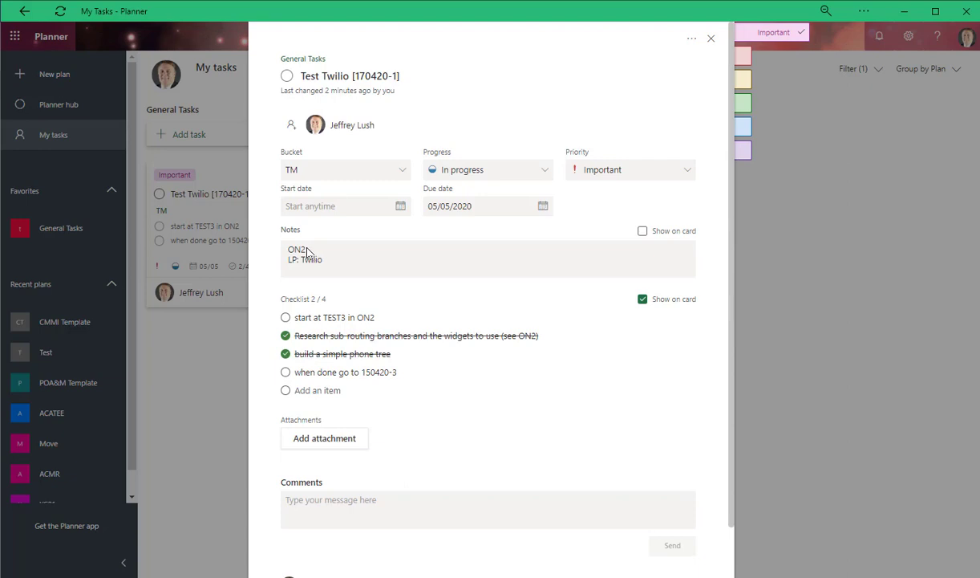
mouse_move(773, 160)
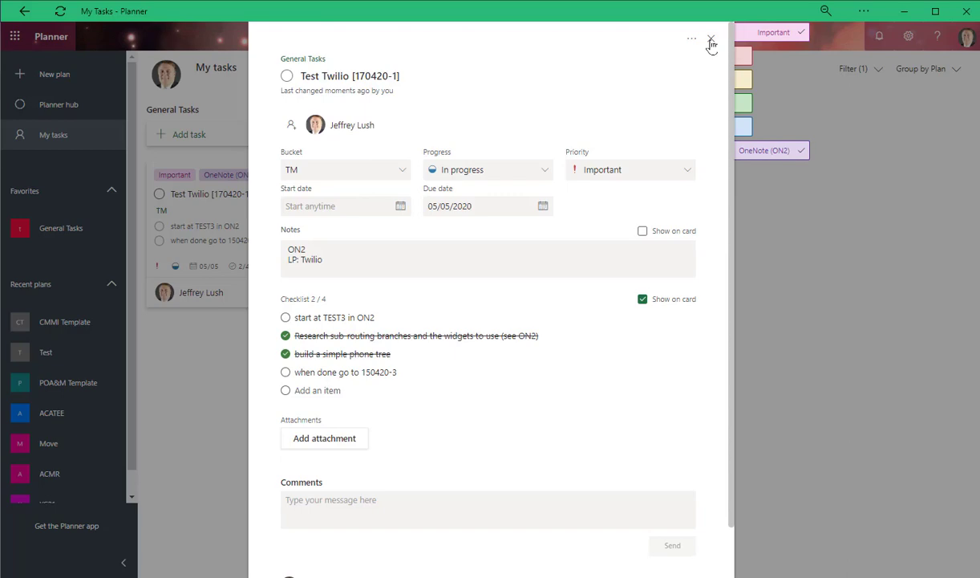
Step: Leave the Planner task and search all OneNote notebooks for 170420-1
click(709, 38)
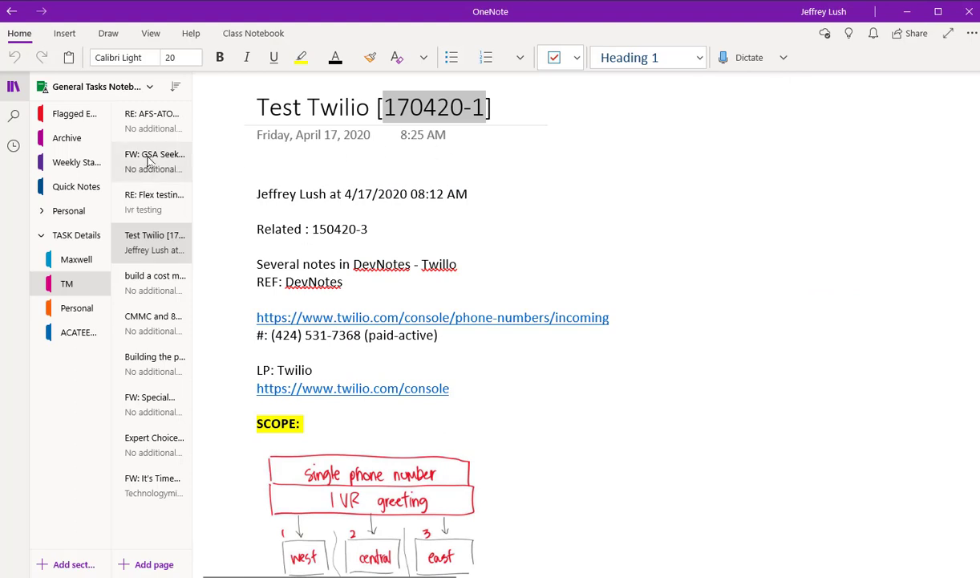
click(13, 115)
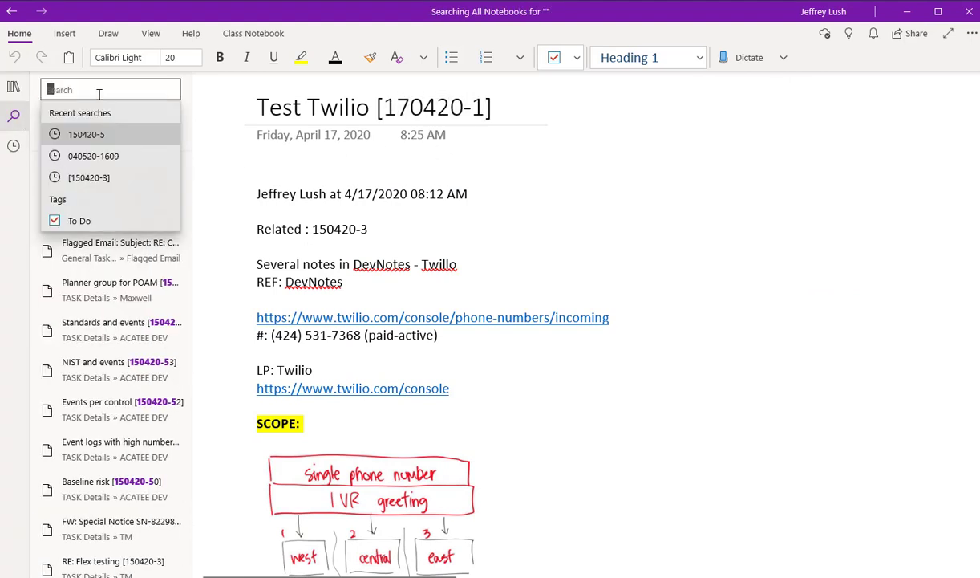
text(170420-1)
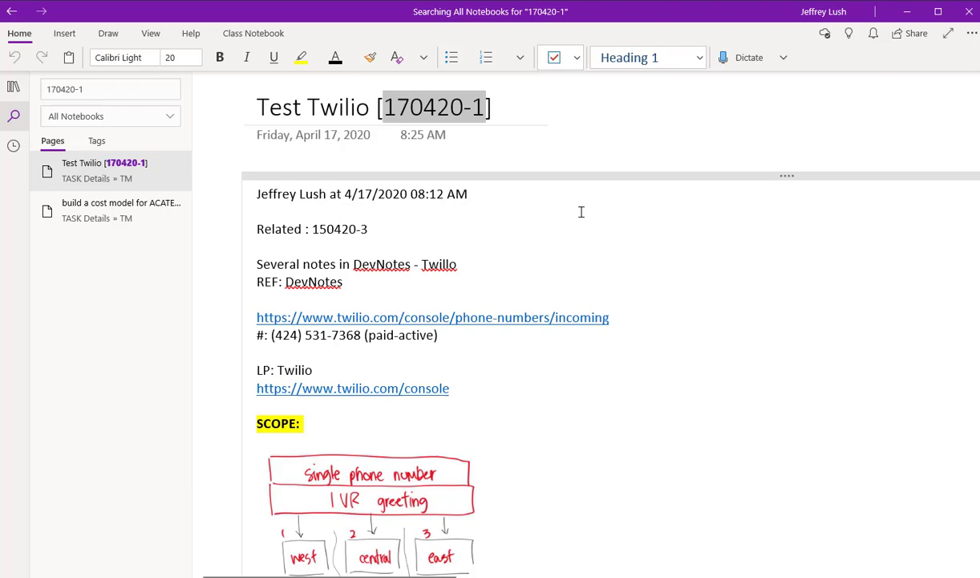
scroll(down, 3)
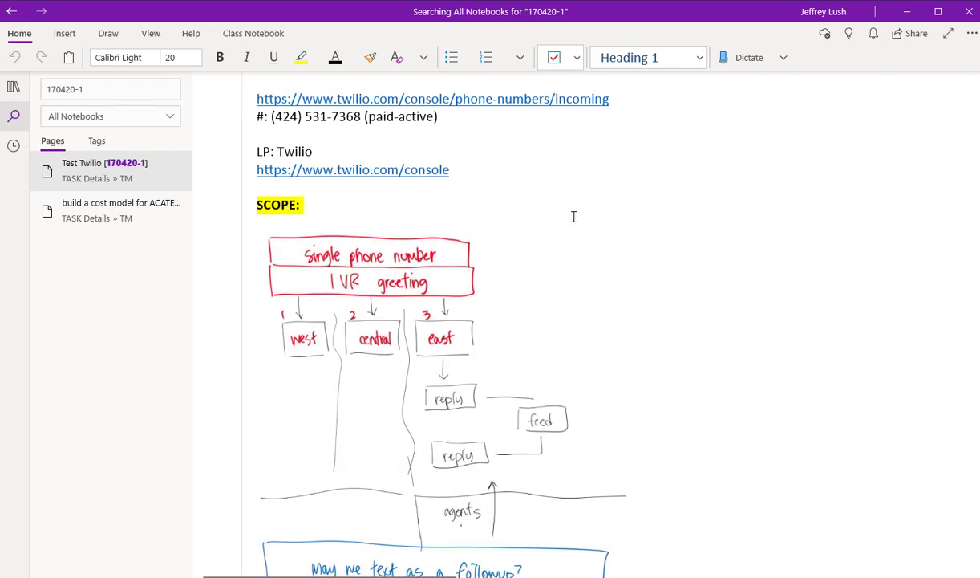
scroll(down, 3)
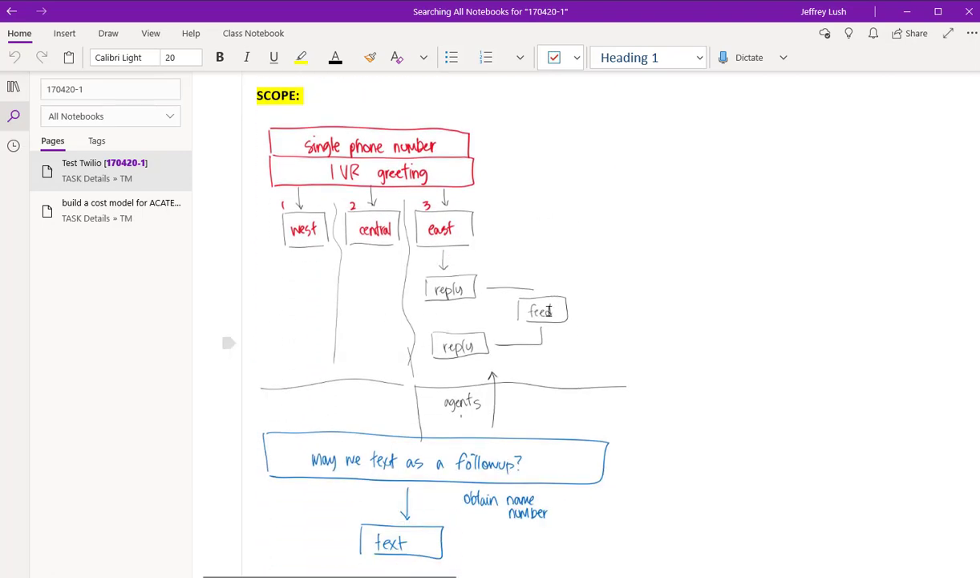
scroll(down, 3)
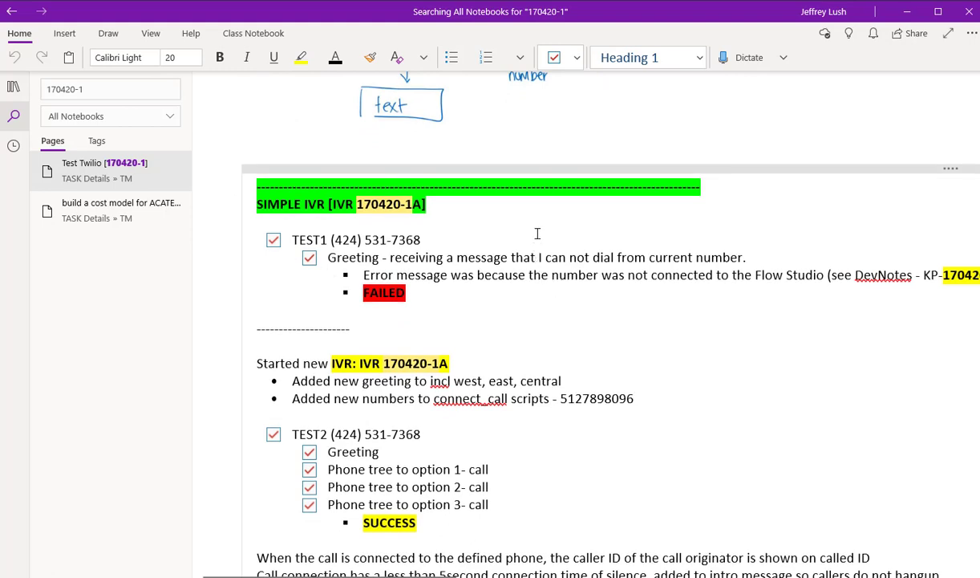
scroll(down, 3)
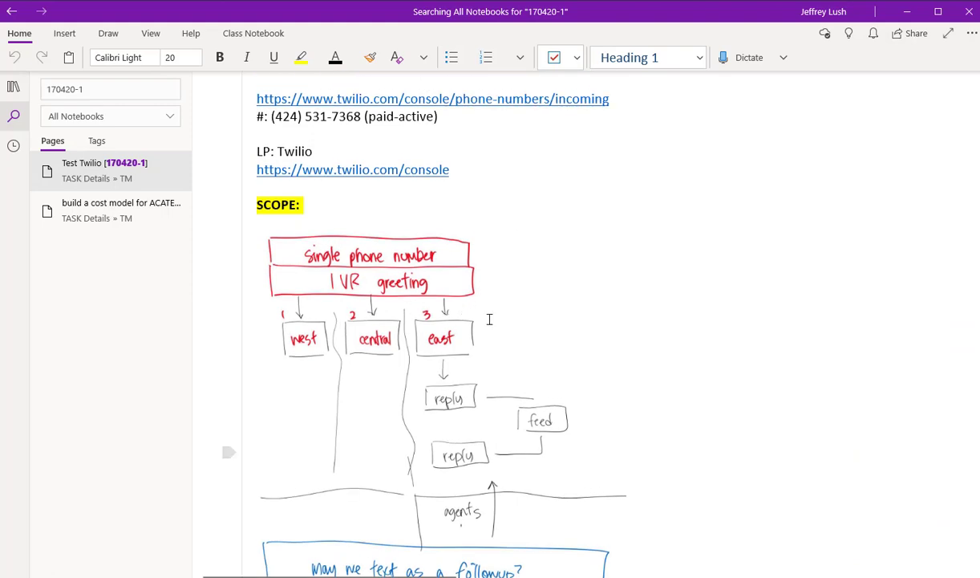
scroll(down, 3)
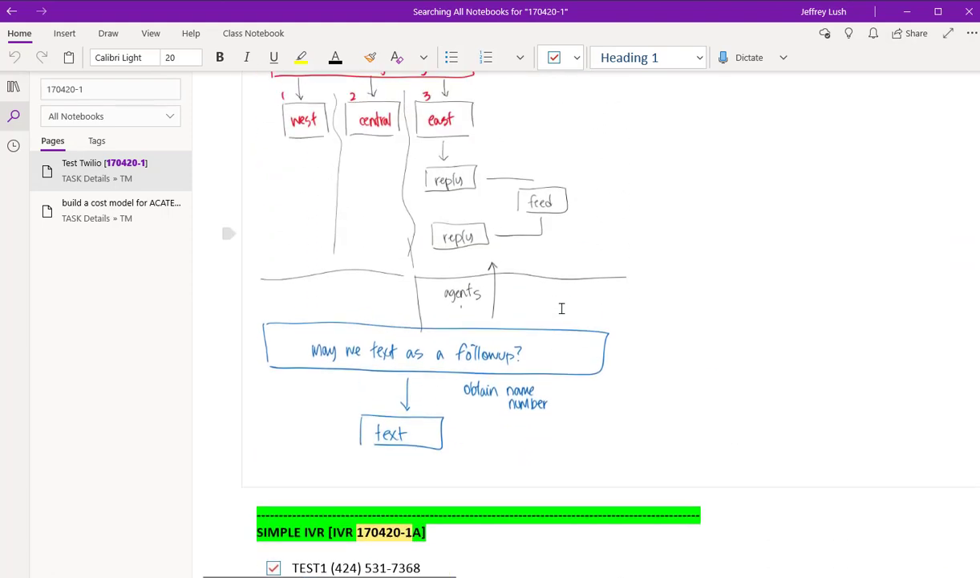
scroll(down, 3)
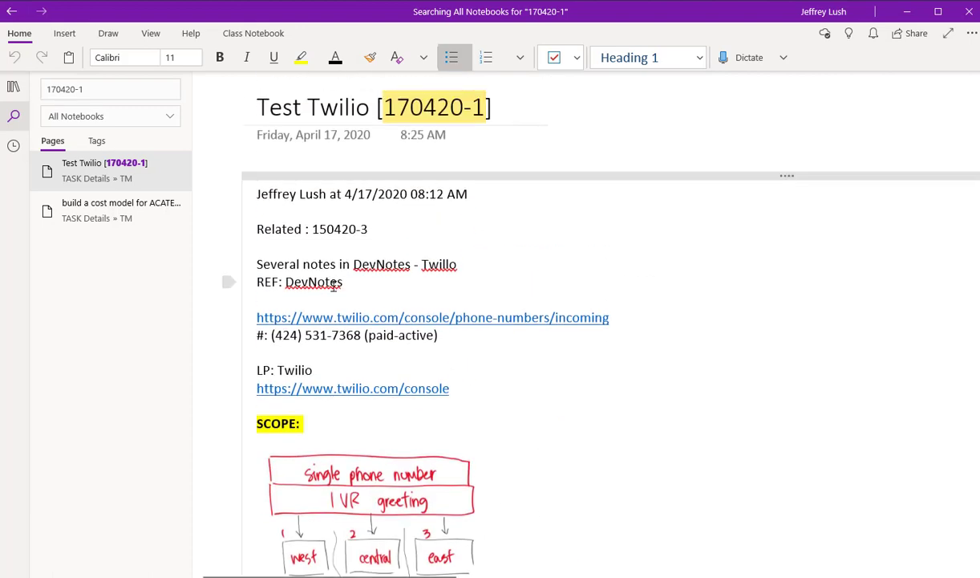
double_click(314, 282)
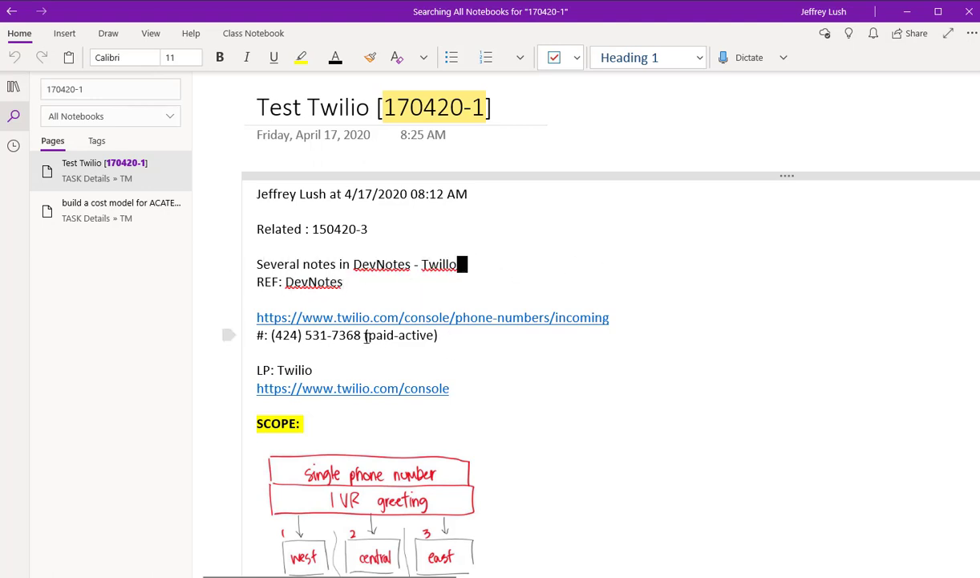
double_click(298, 369)
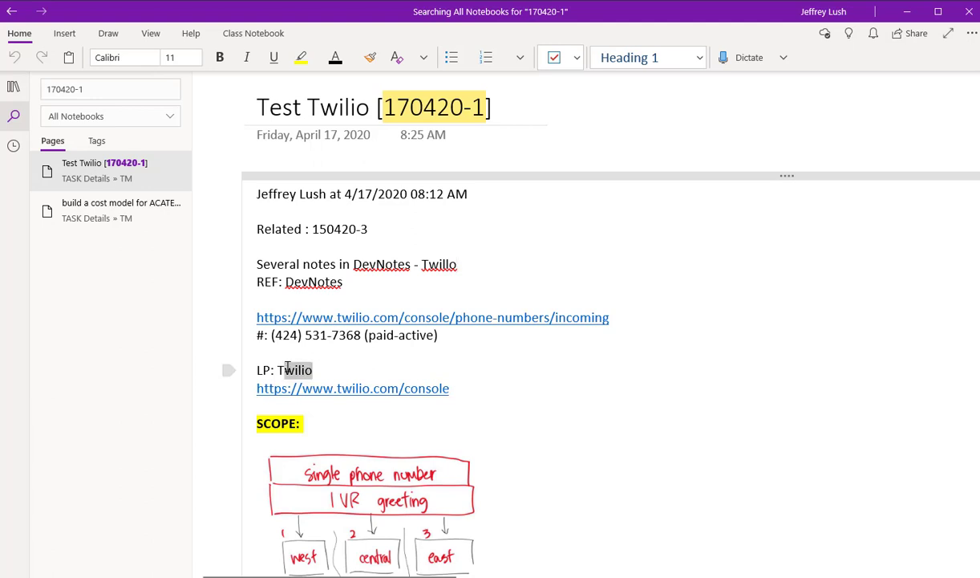
click(454, 388)
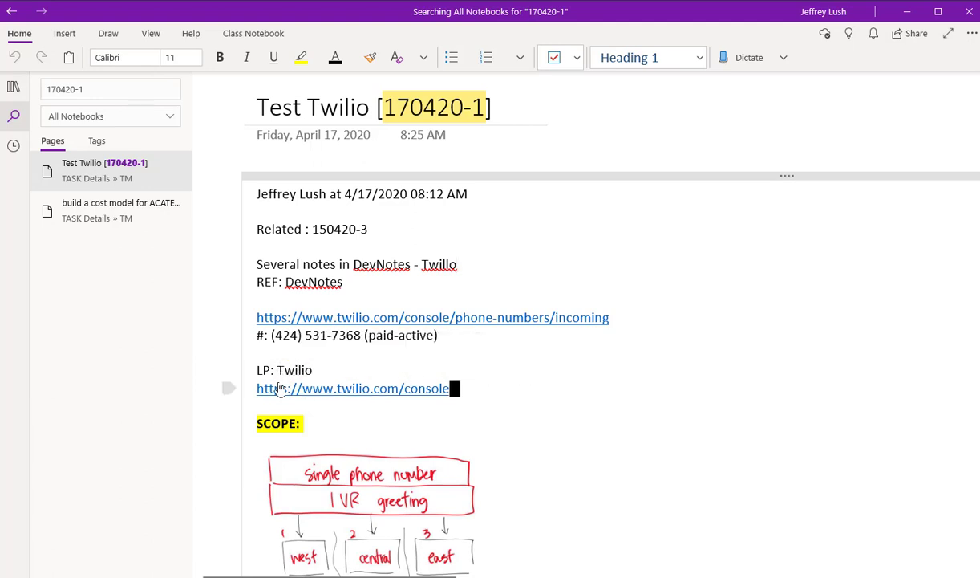
scroll(down, 3)
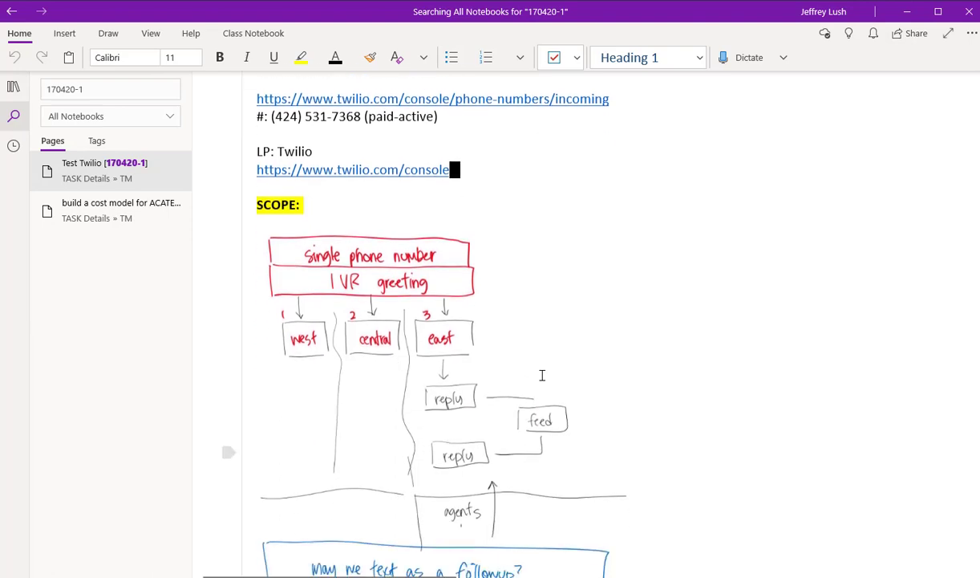
scroll(down, 3)
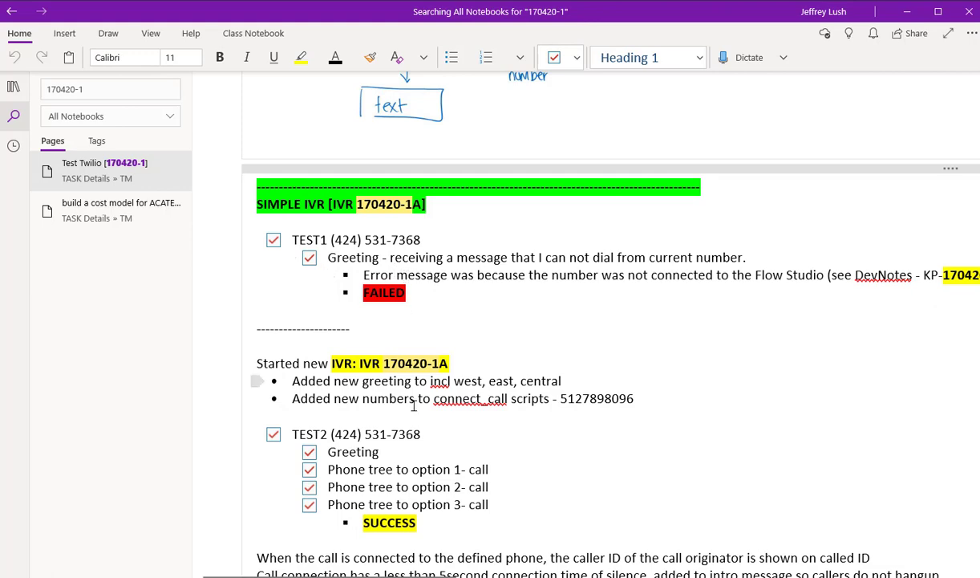
Step: Scroll down the Test Twilio page through the SMS survey video and the failing TEST4 run
scroll(down, 3)
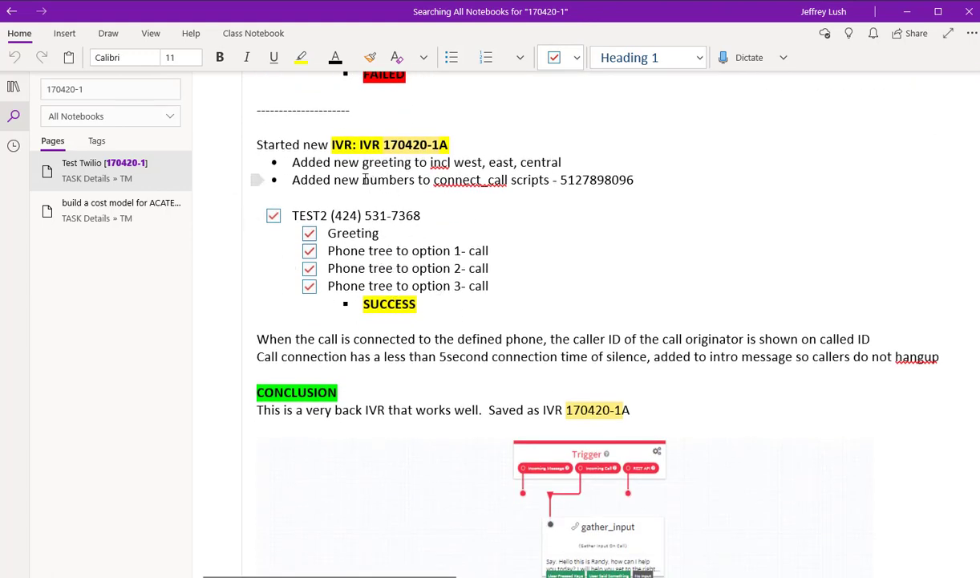
scroll(down, 3)
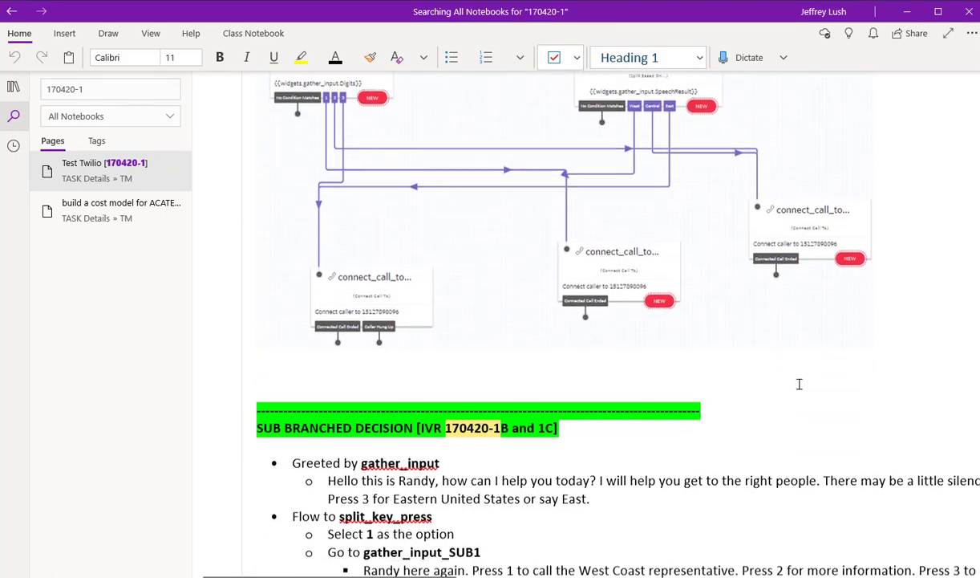
scroll(down, 3)
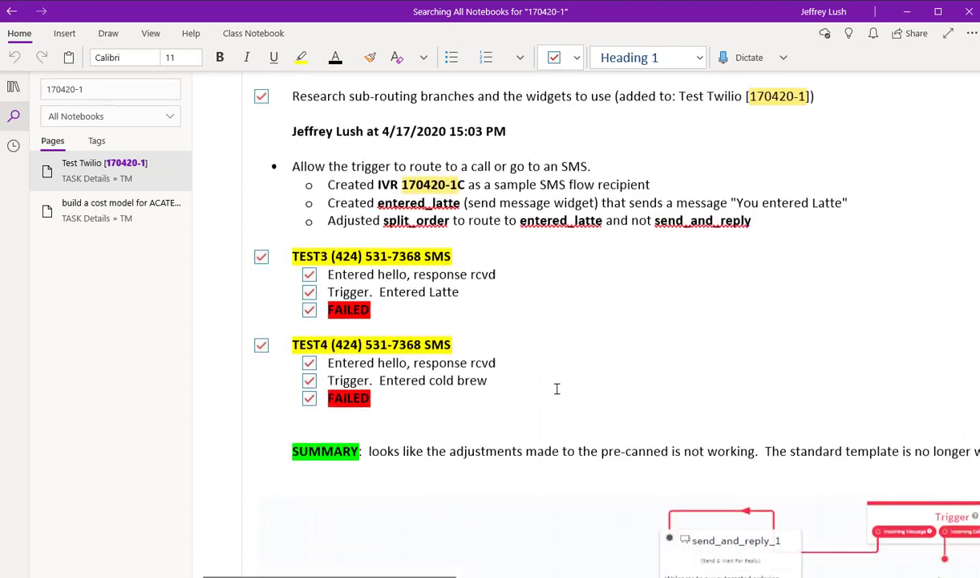
scroll(down, 3)
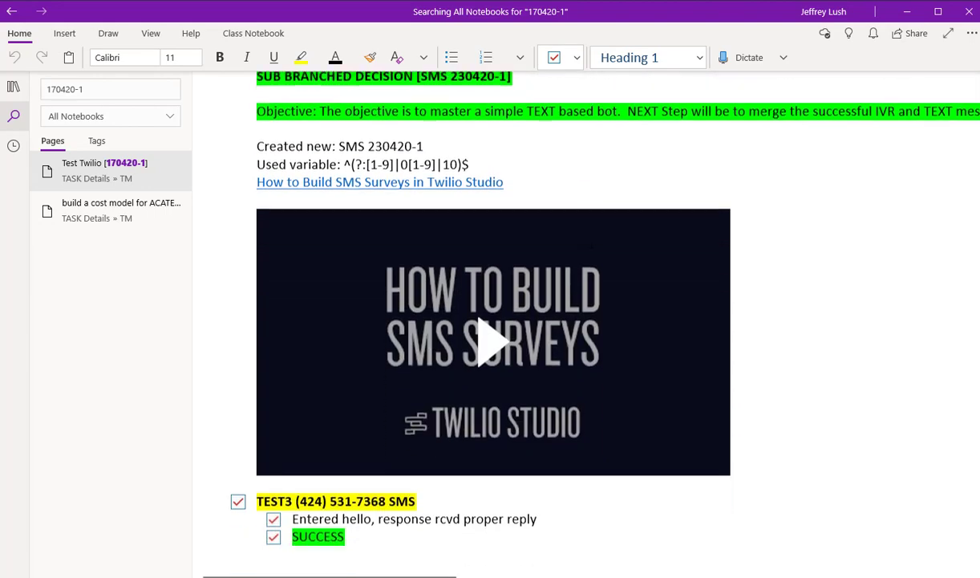
scroll(down, 3)
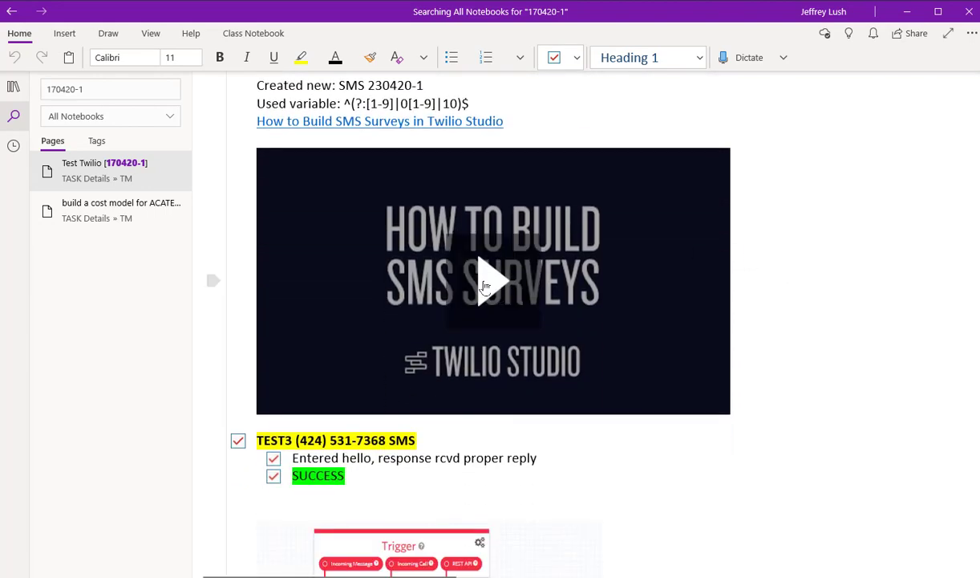
mouse_move(751, 273)
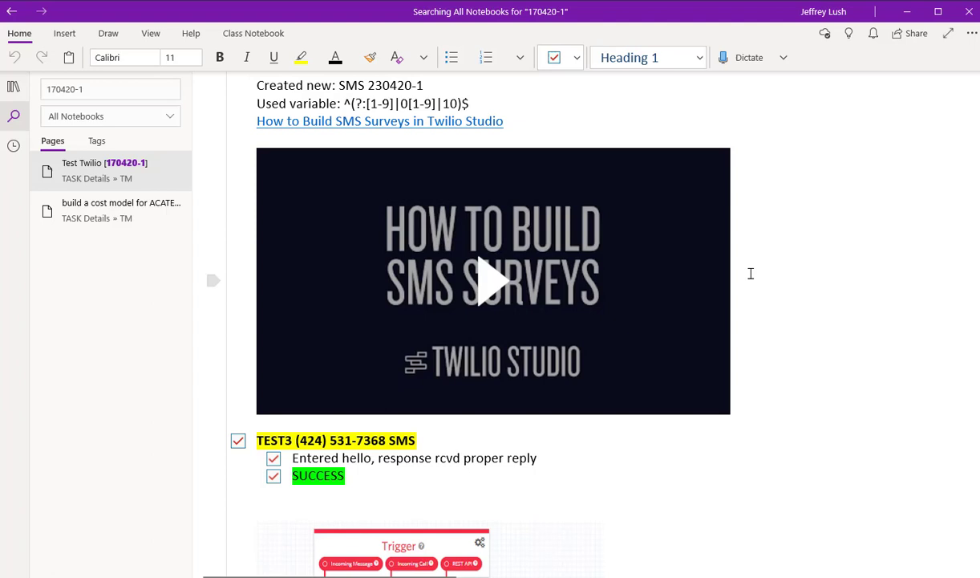
scroll(down, 3)
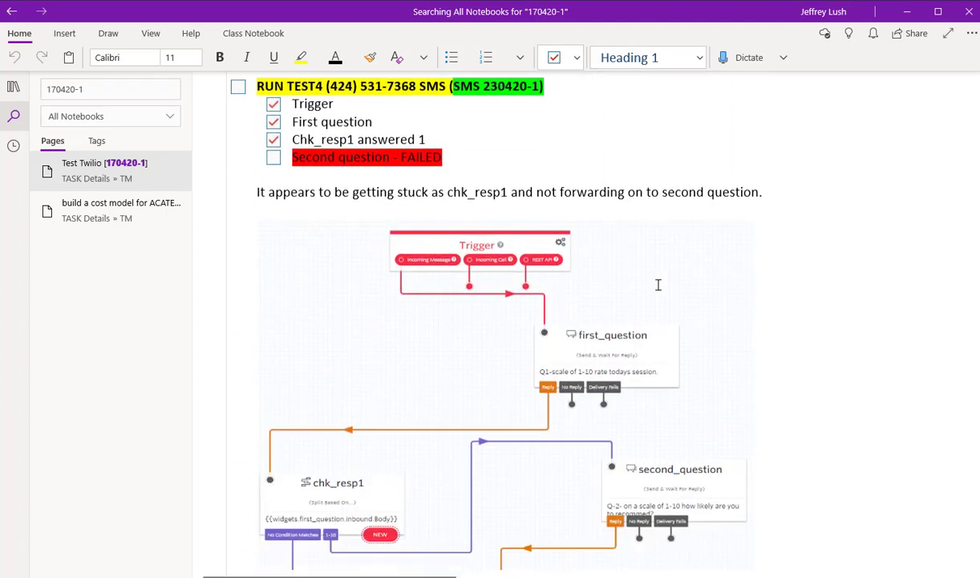
scroll(down, 3)
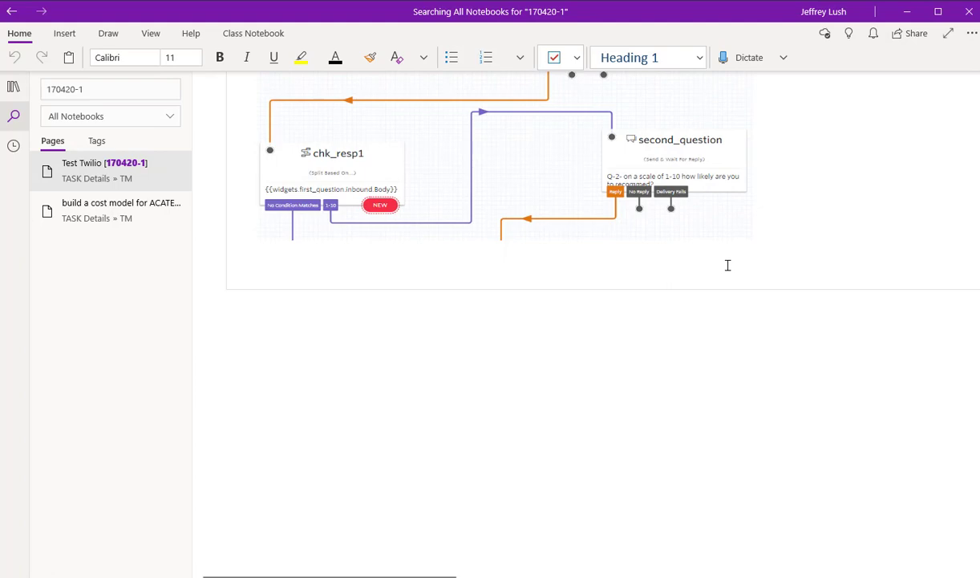
scroll(down, 3)
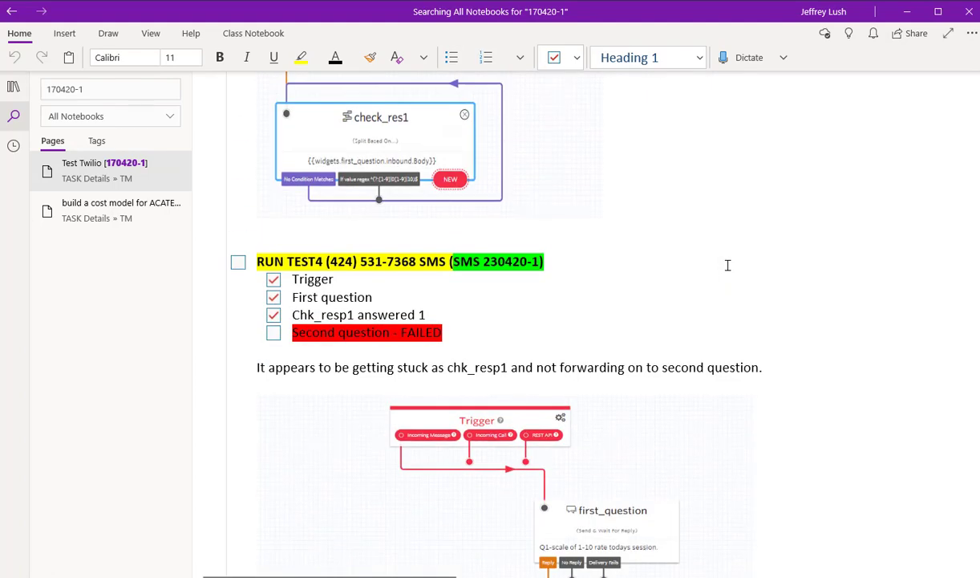
scroll(down, 3)
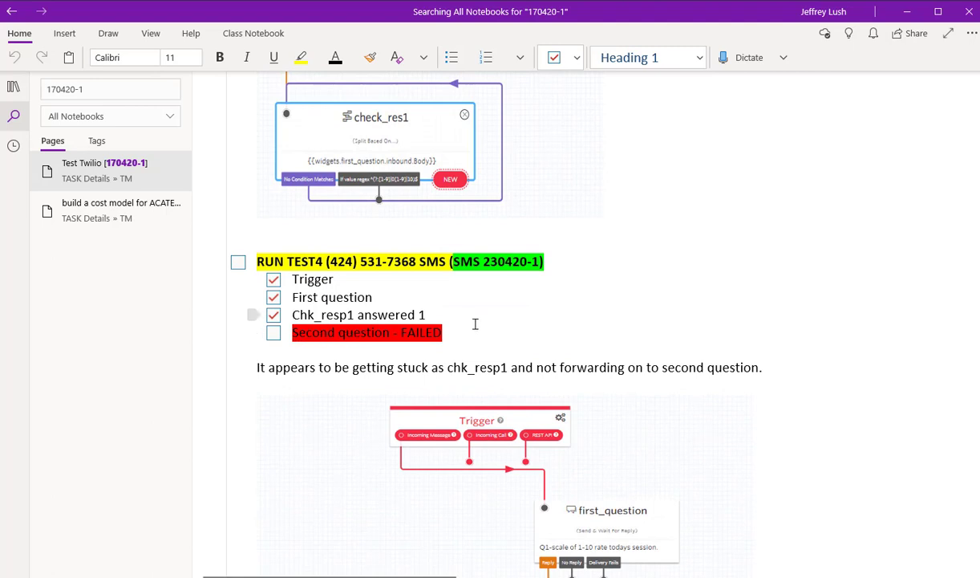
mouse_move(568, 301)
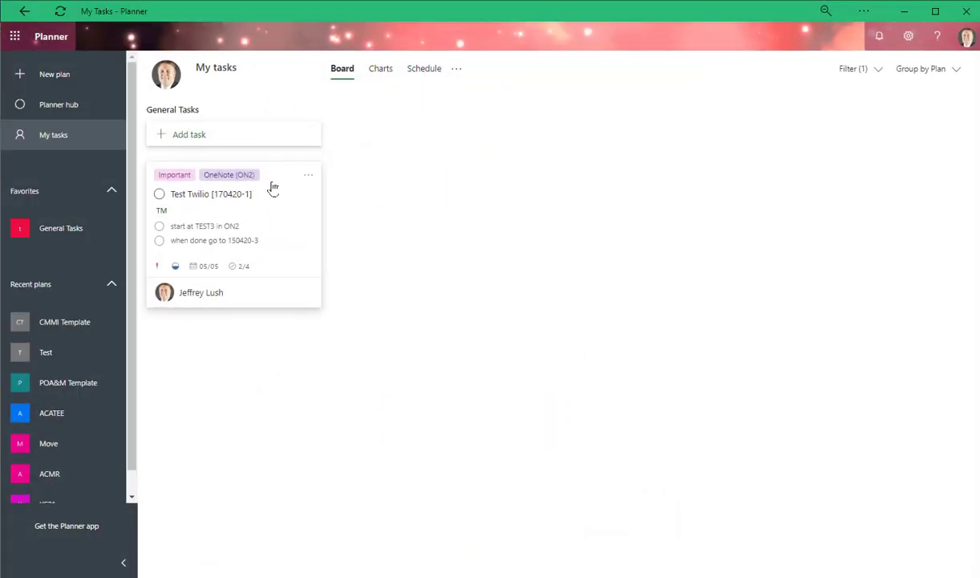
Step: Reopen the Test Twilio [170420-1] task details to review its checklist
click(211, 192)
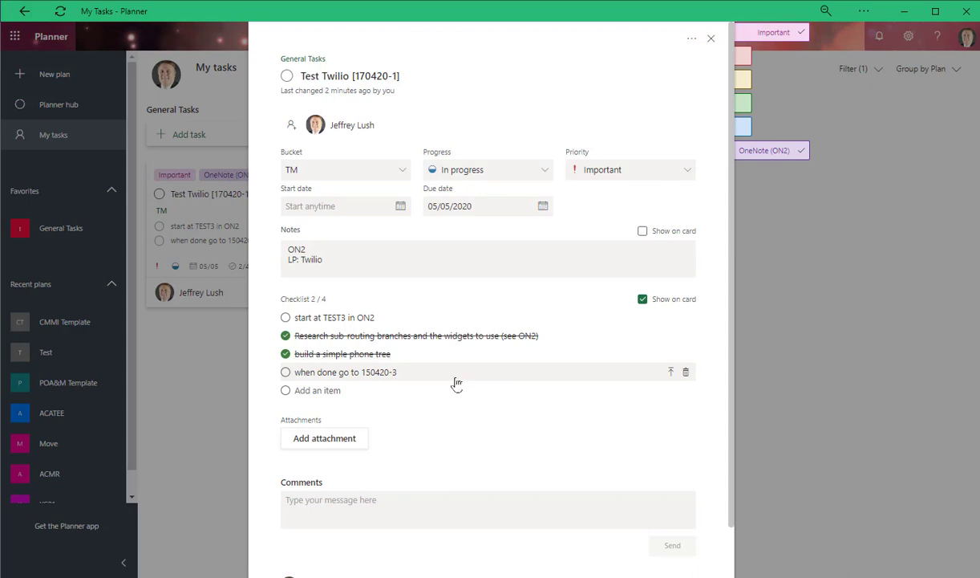
mouse_move(427, 472)
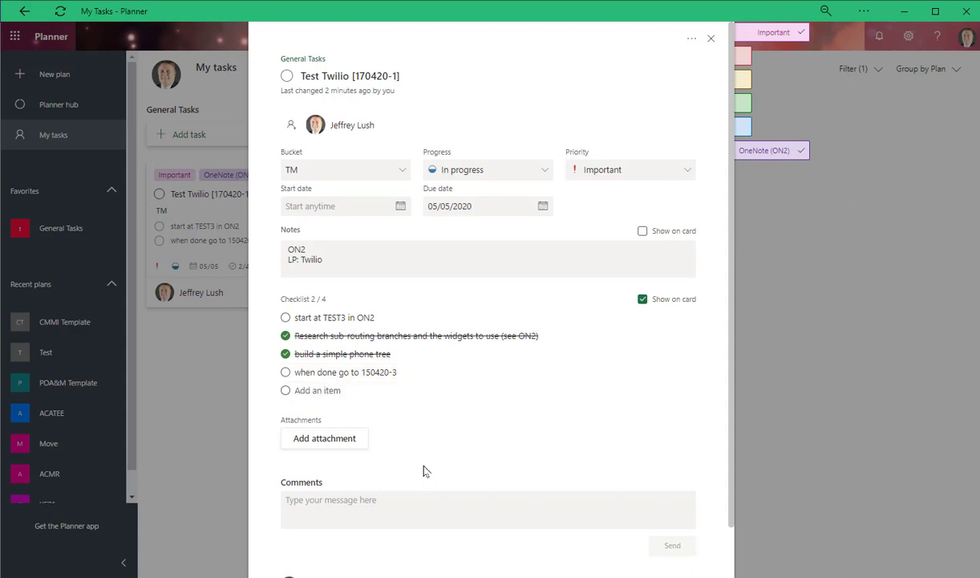
mouse_move(394, 372)
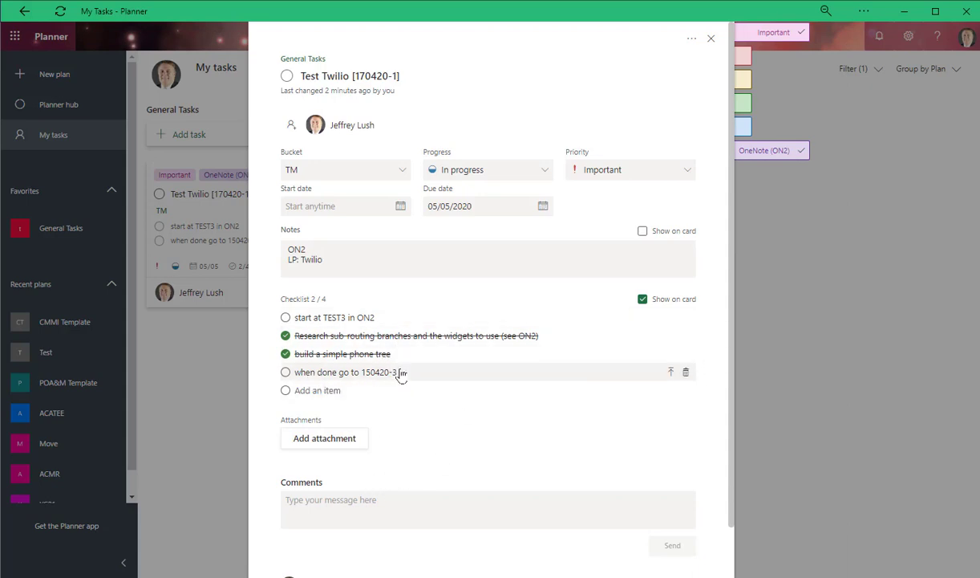
mouse_move(452, 263)
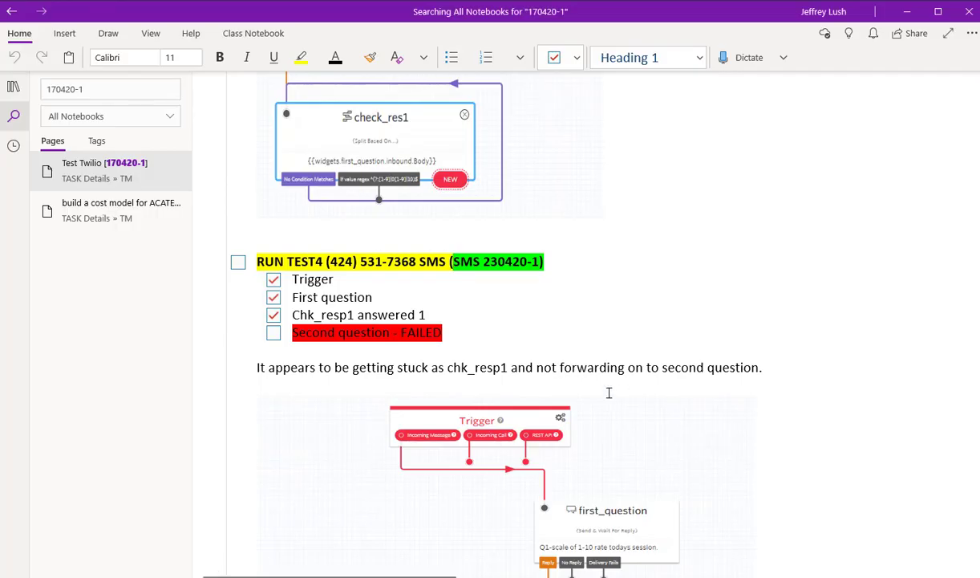
Step: Scroll the OneNote page through TEST1, TEST2 and the conclusion that the IVR was saved as 170420-1A
scroll(down, 3)
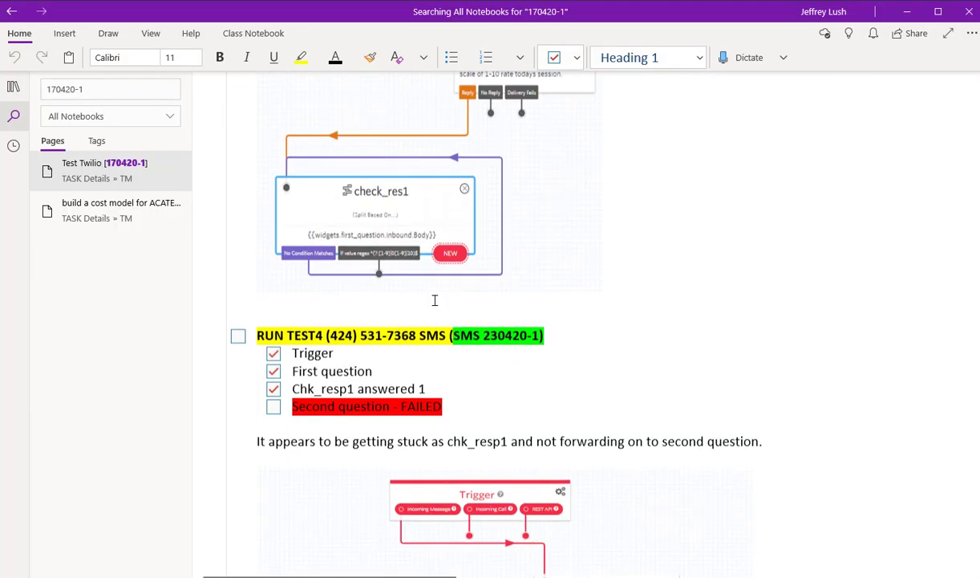
scroll(down, 3)
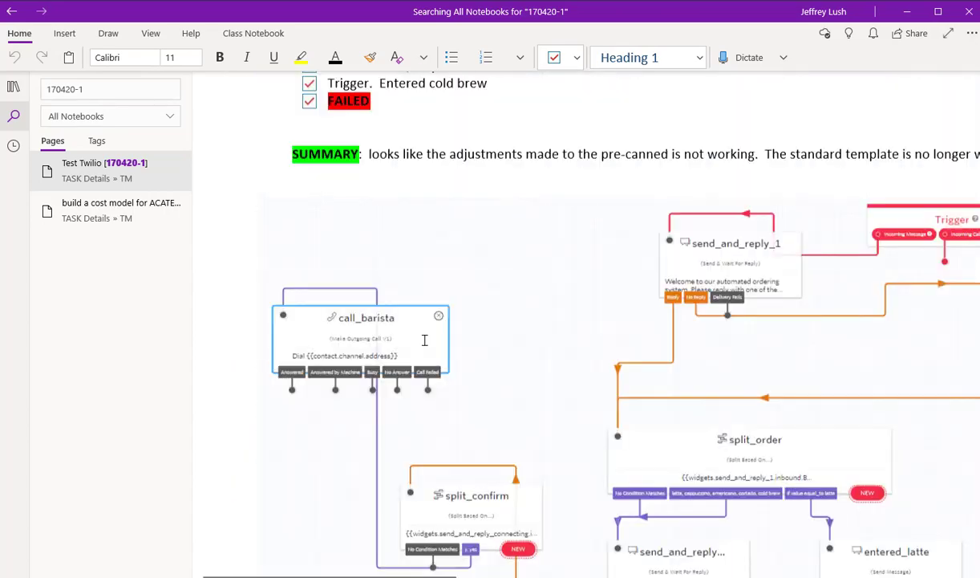
scroll(down, 3)
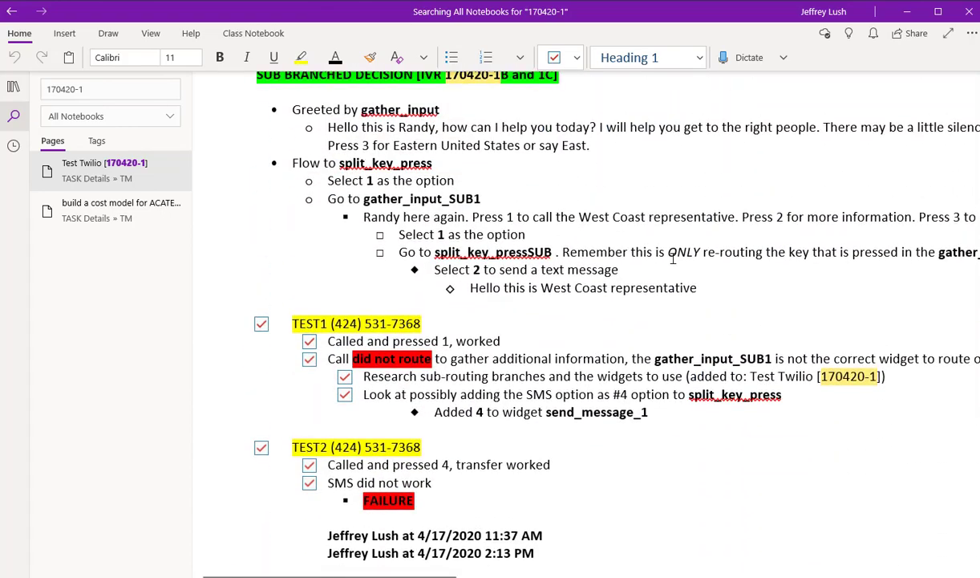
scroll(down, 3)
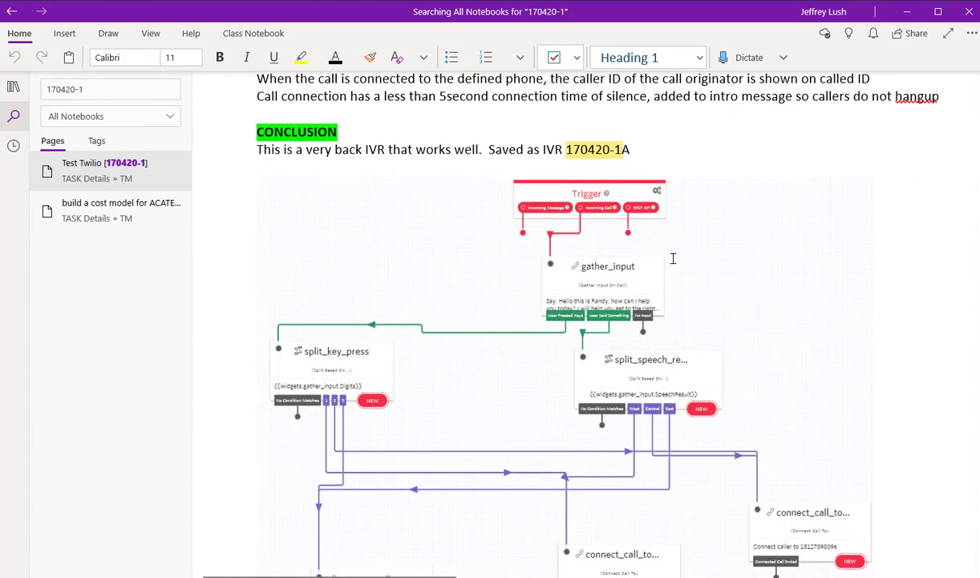
scroll(down, 3)
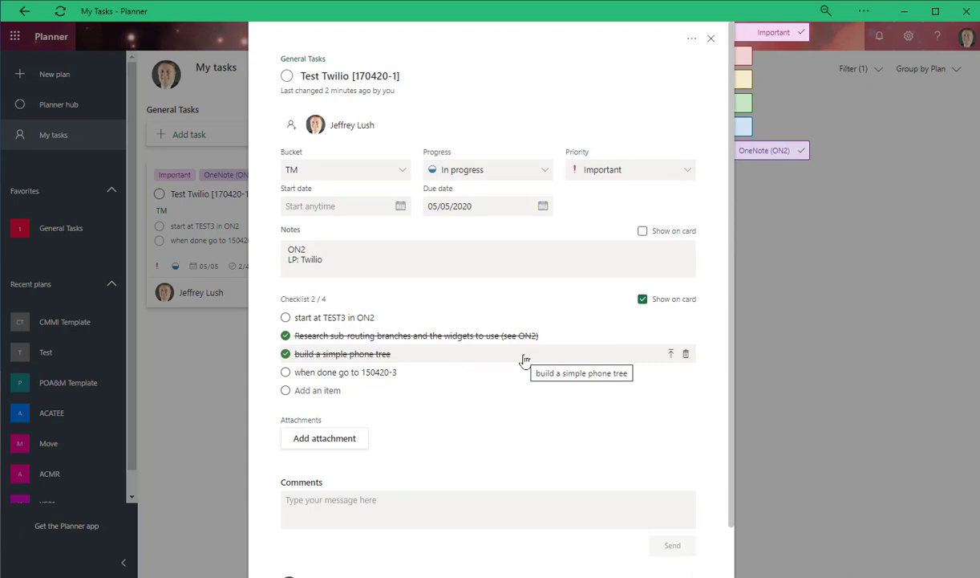
mouse_move(501, 63)
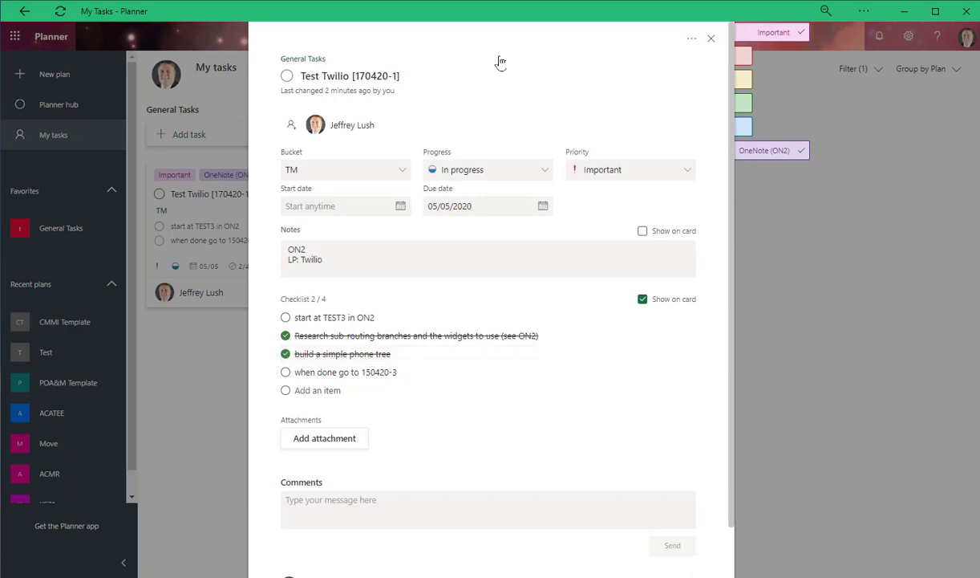
Step: Add the NEXT STEP label and copy the checklist task ID 150420-3
click(401, 75)
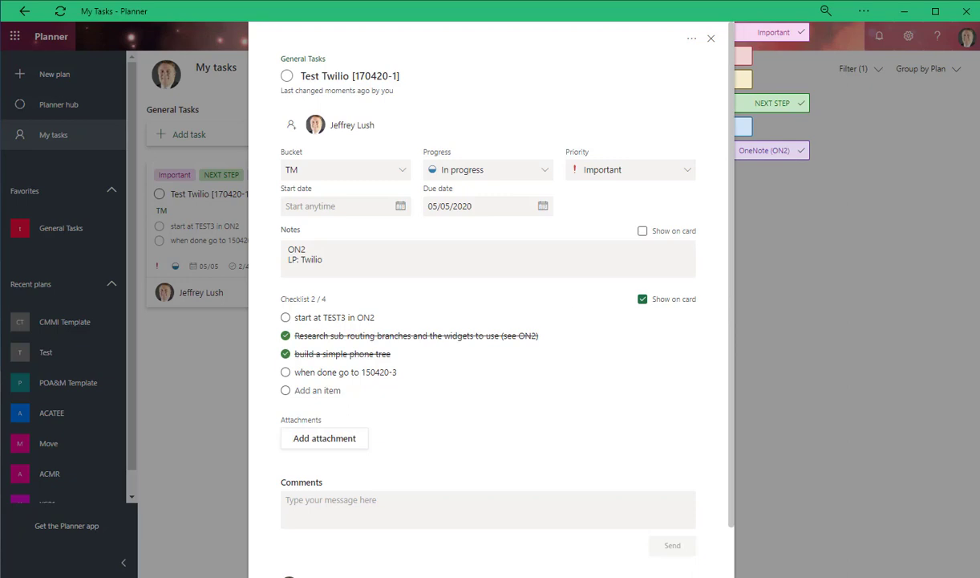
mouse_move(500, 372)
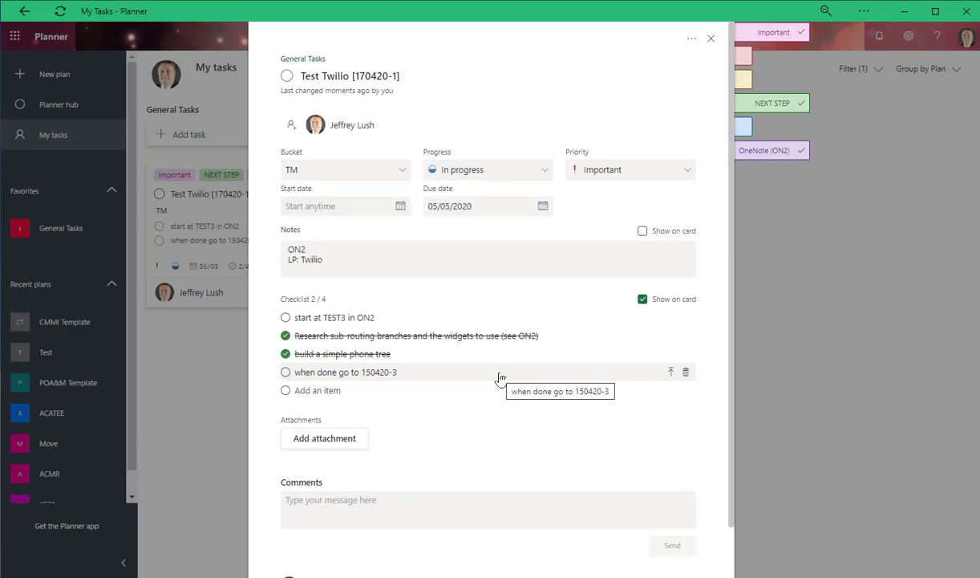
mouse_move(425, 408)
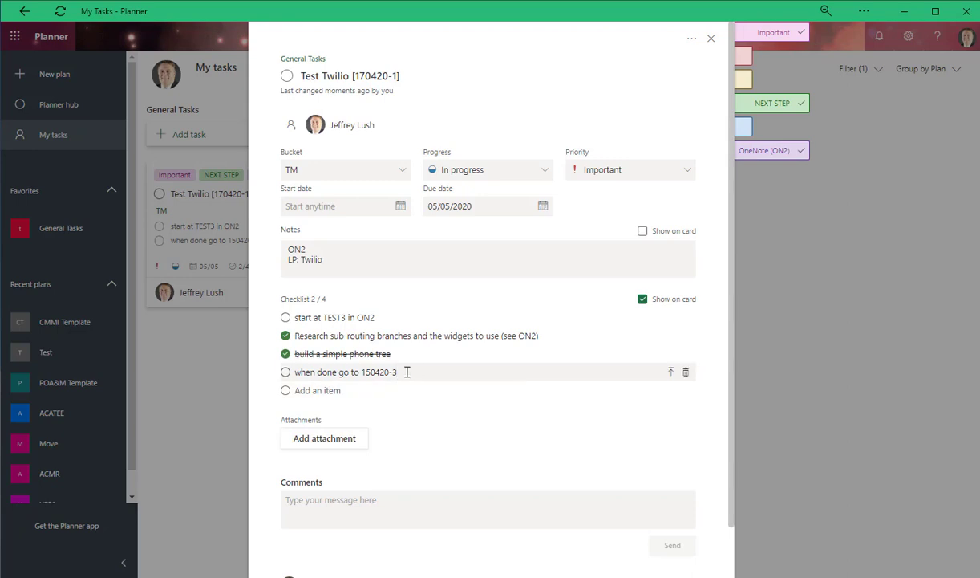
double_click(378, 373)
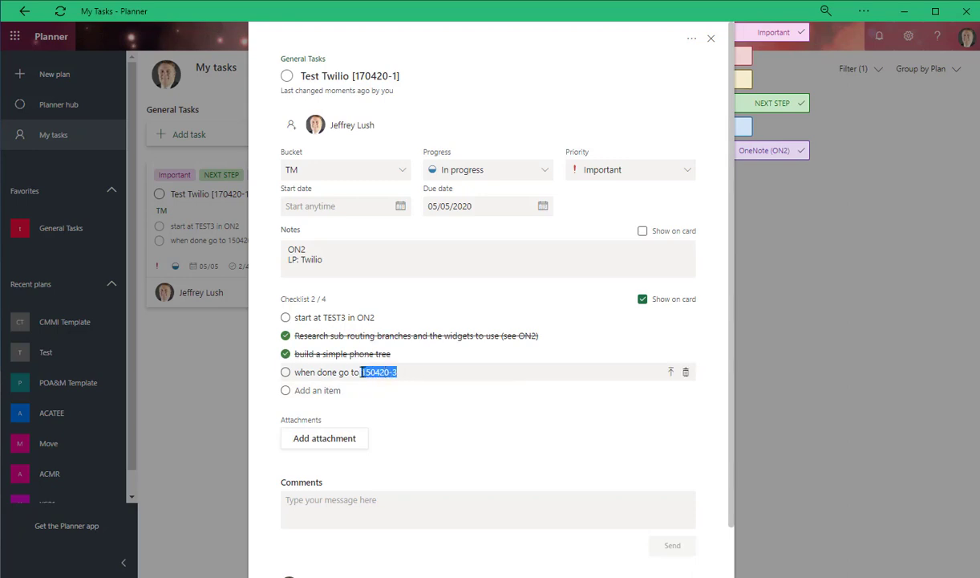
right_click(378, 372)
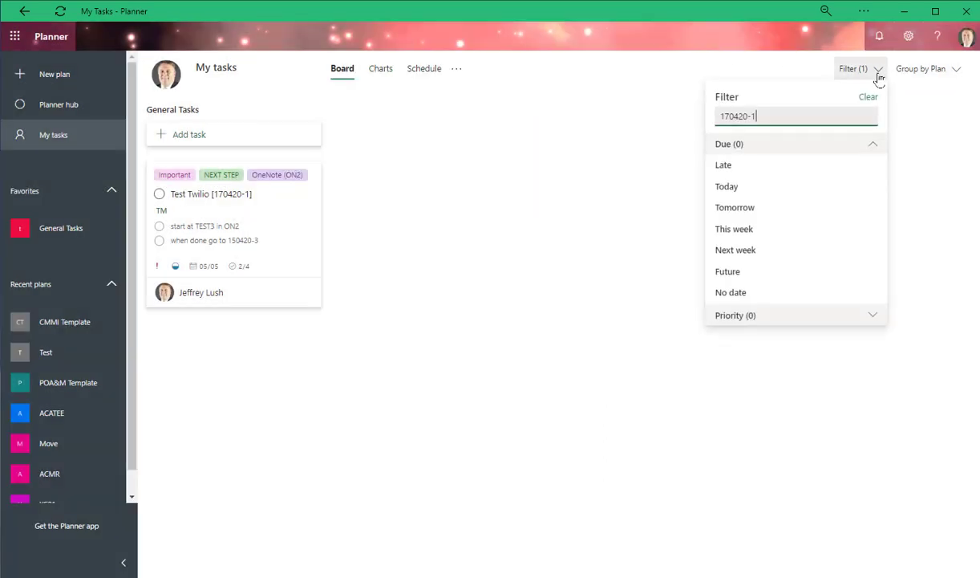
Step: Filter My tasks by 150420-3, revealing the RE: Flex testing [150420-3] task
text(150420-3)
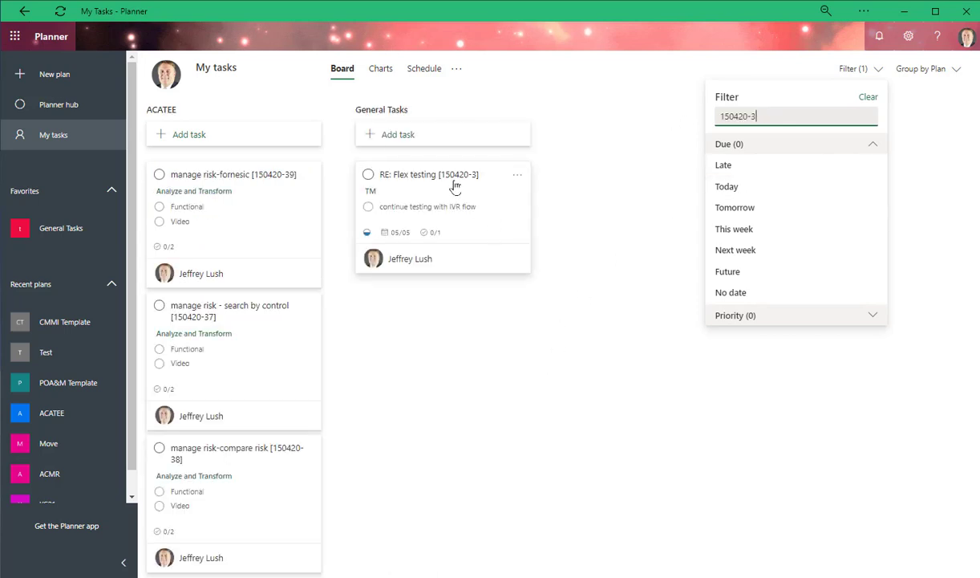
mouse_move(459, 190)
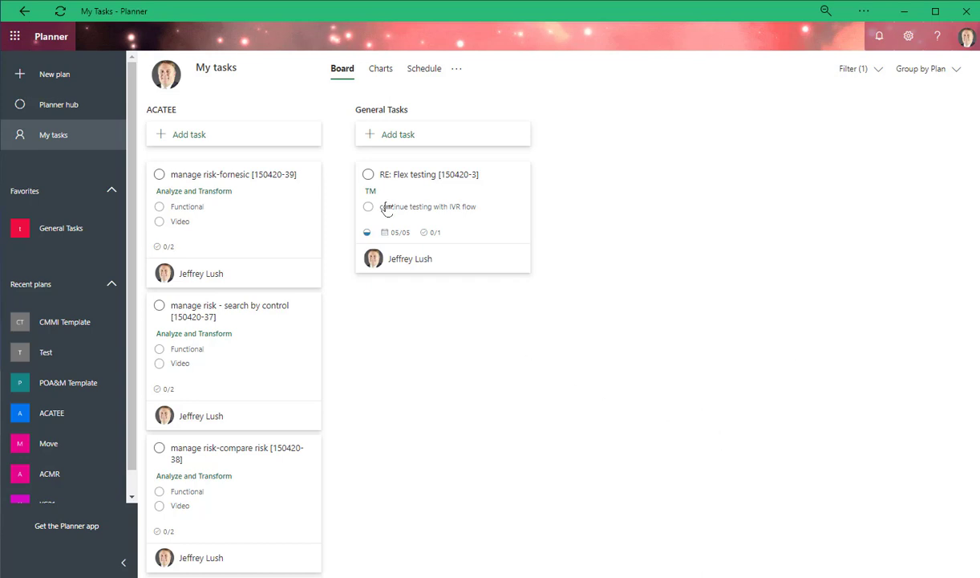
mouse_move(462, 186)
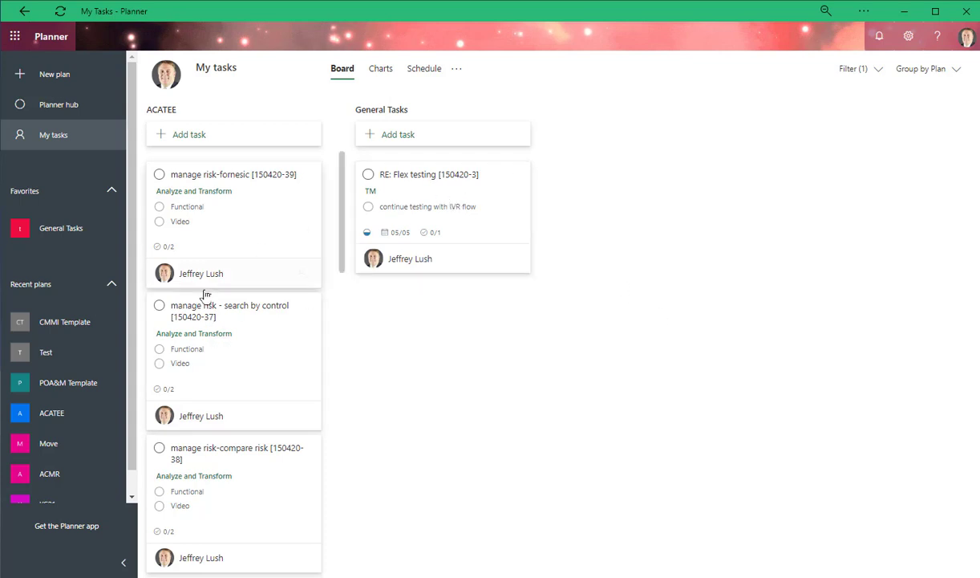
scroll(down, 3)
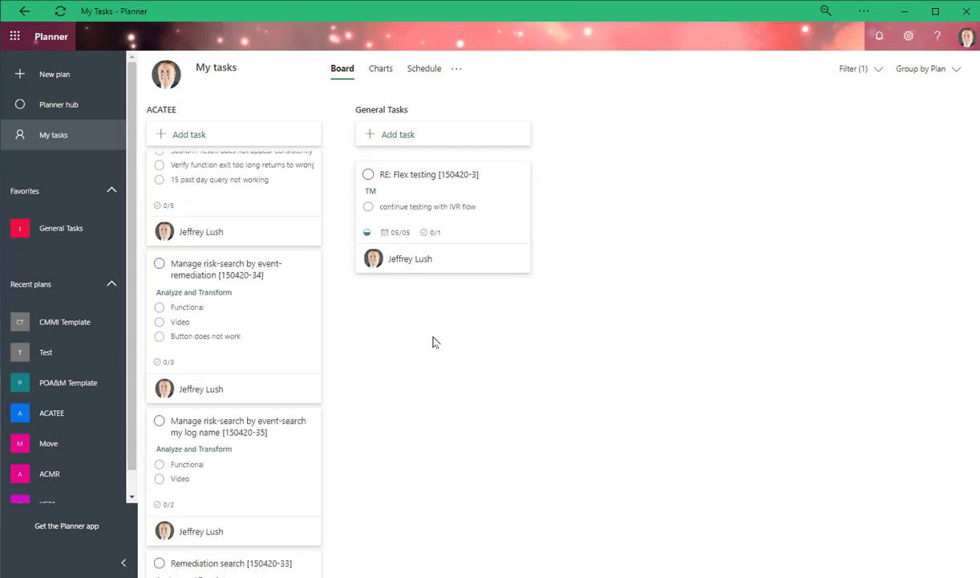
mouse_move(536, 348)
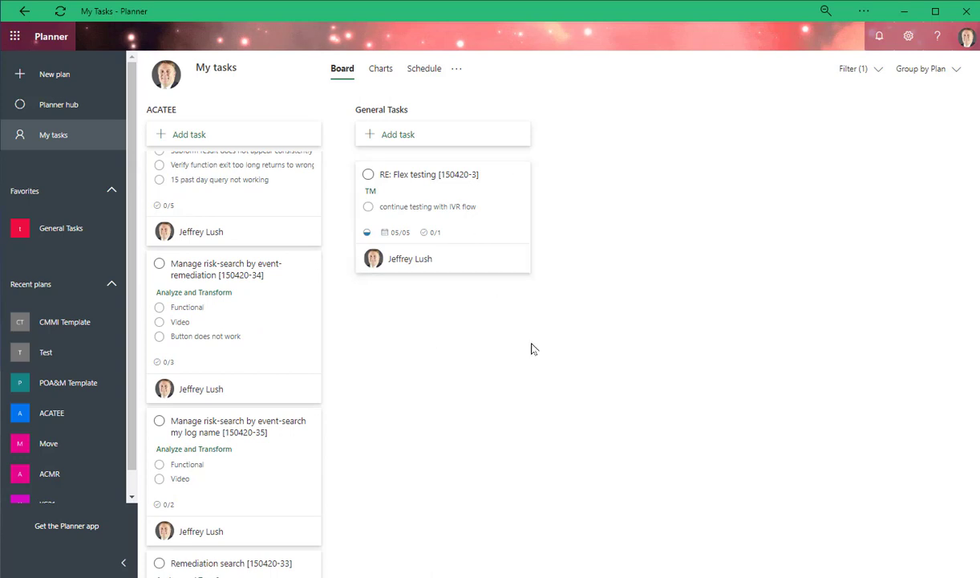
mouse_move(662, 194)
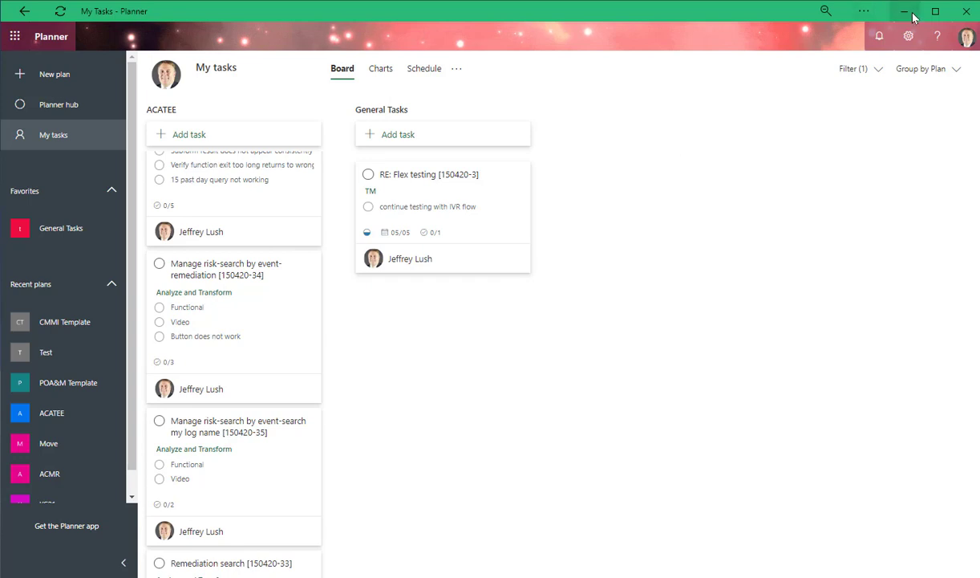
mouse_move(905, 12)
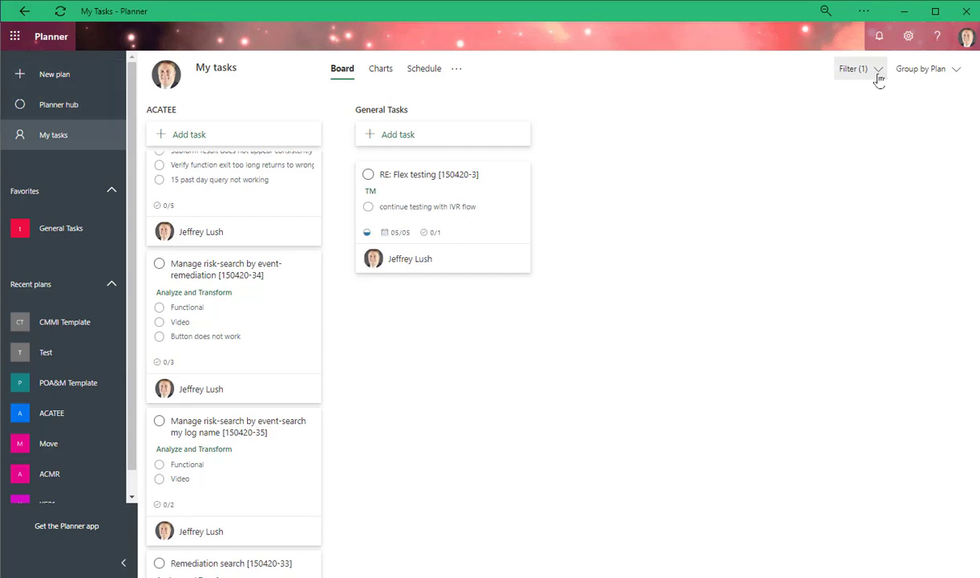
Step: Clear the 150420-3 keyword filter so tasks from every plan show again
click(853, 67)
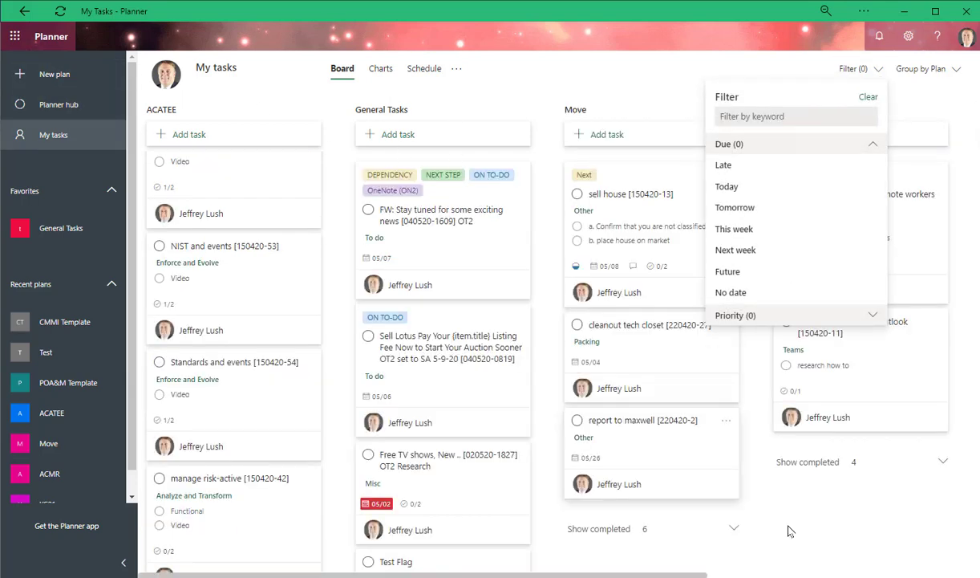